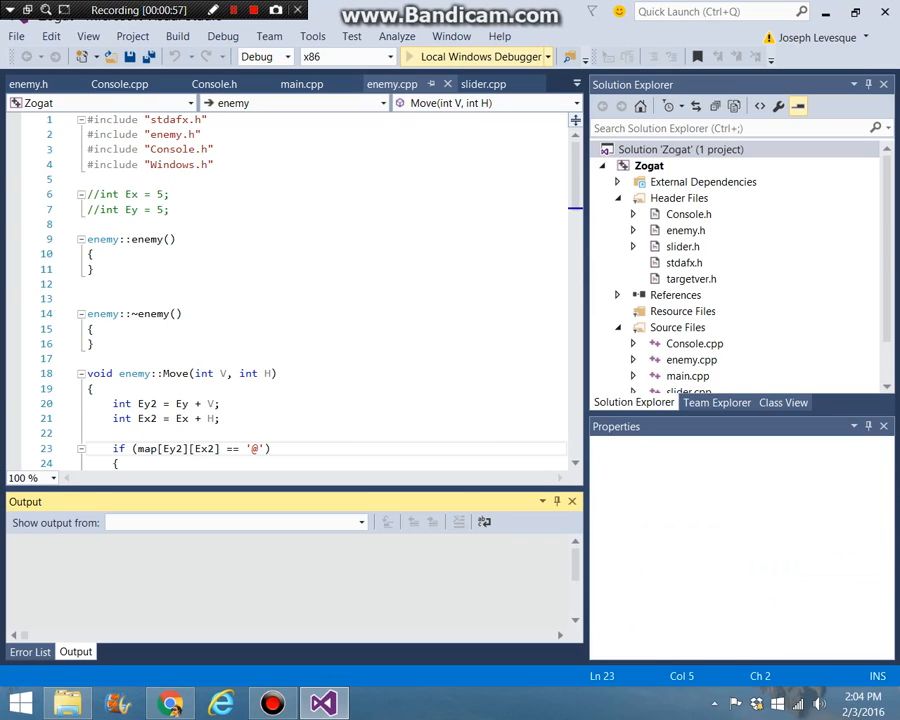
Build and launch the Zogat project with the Local Windows Debugger.
{"action": "left_click", "coordinate": [478, 56]}
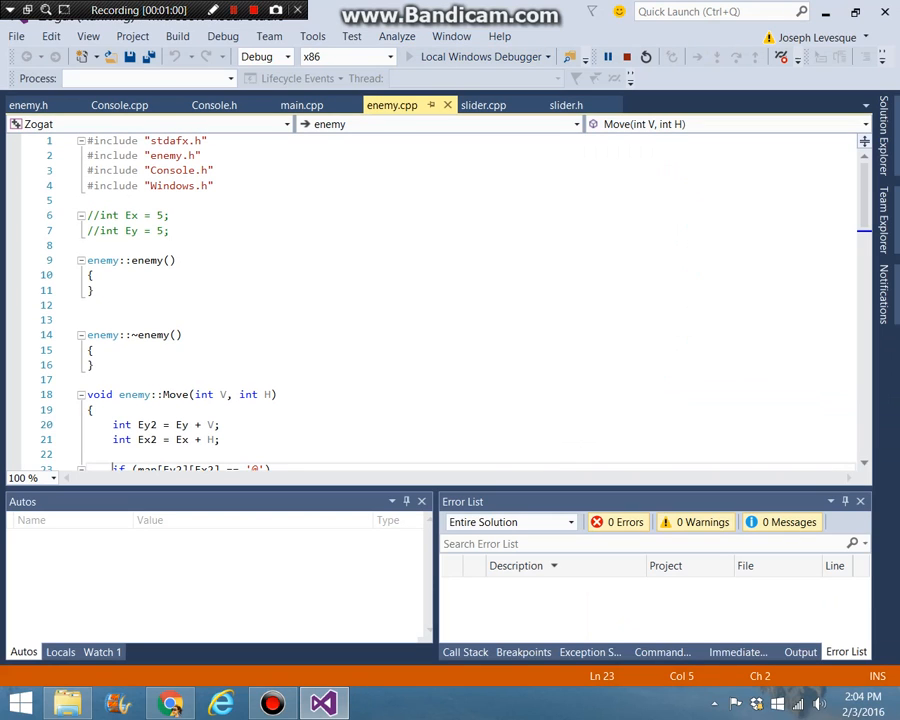